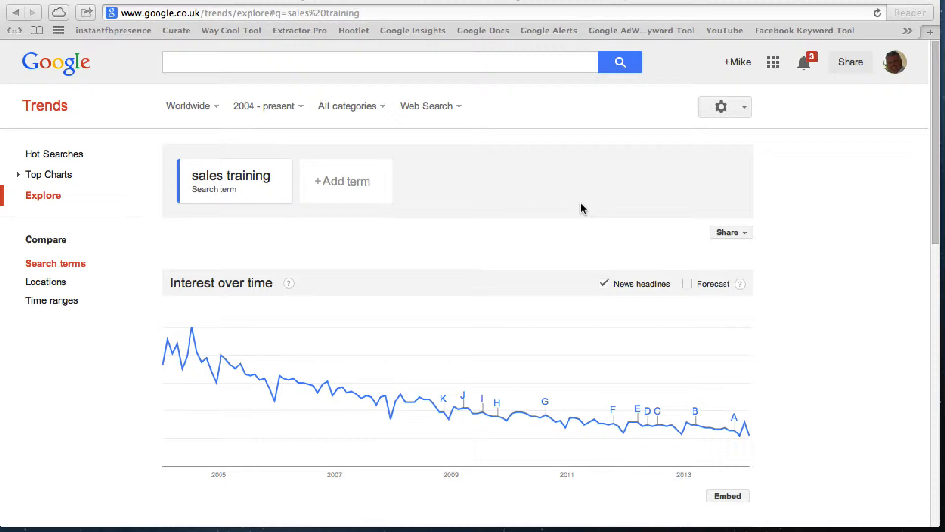
# Step: Scroll to the Regional interest rankings, led by South Africa, Nigeria and Australia
pyautogui.scroll(-3)
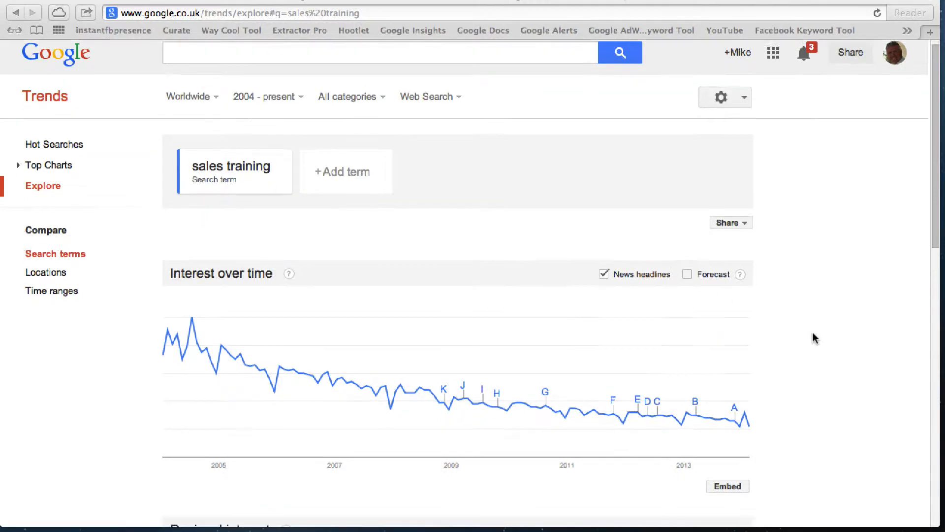
pyautogui.scroll(-3)
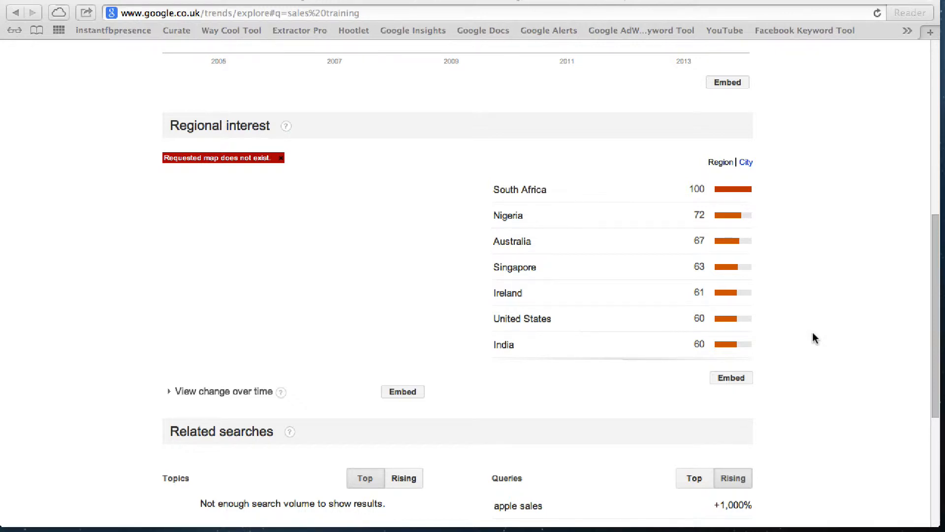
pyautogui.moveTo(774, 242)
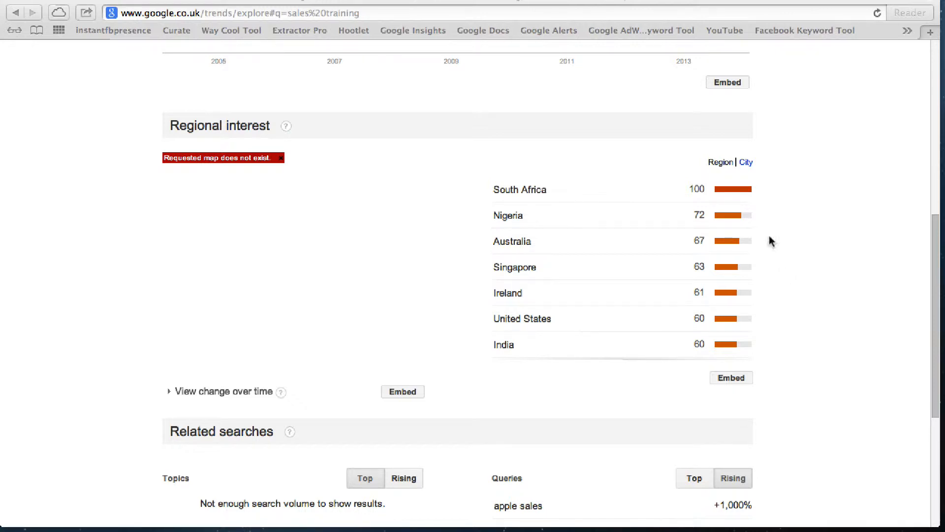
# Step: Switch Regional interest to City rankings and view rising related queries topped by 'apple sales' at +1,000%
pyautogui.click(745, 161)
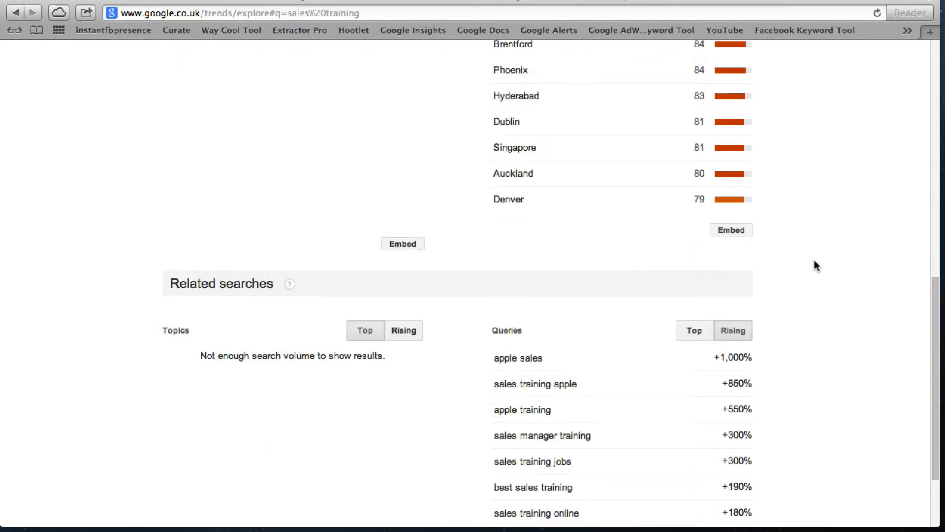
pyautogui.scroll(-3)
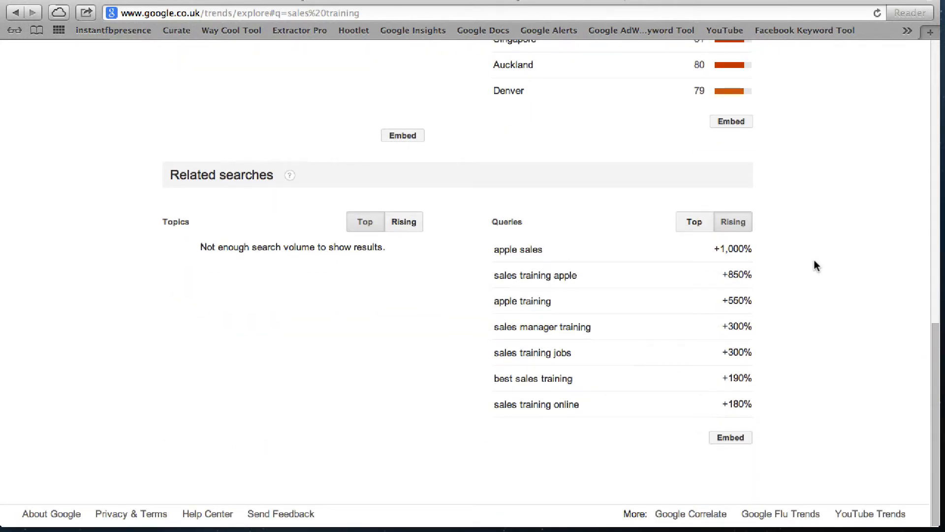